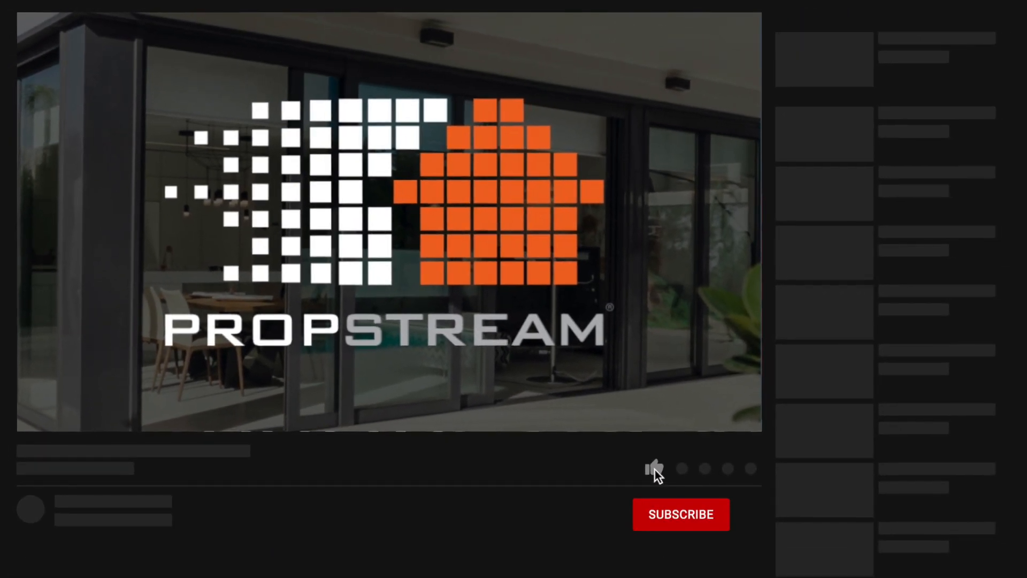
Step: Like the PropStream video and subscribe to its channel
click(653, 467)
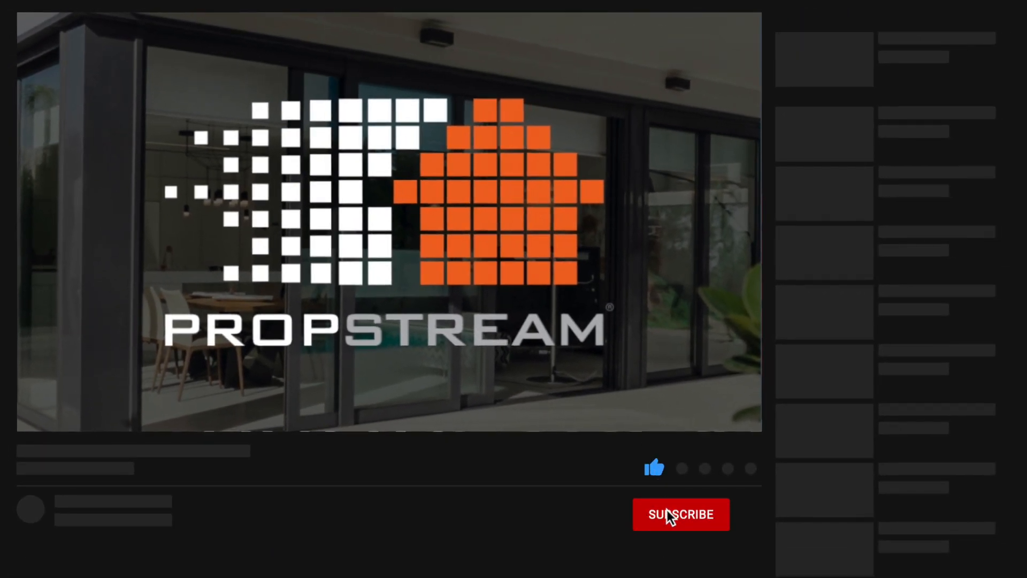
click(681, 514)
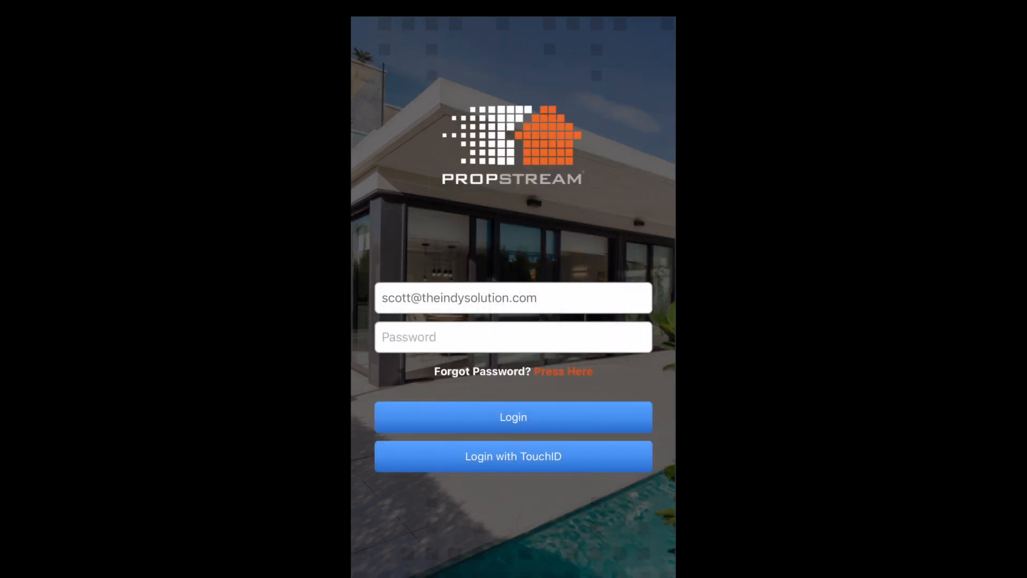
Step: Sign in to the PropStream app using Touch ID fingerprint authentication
click(512, 455)
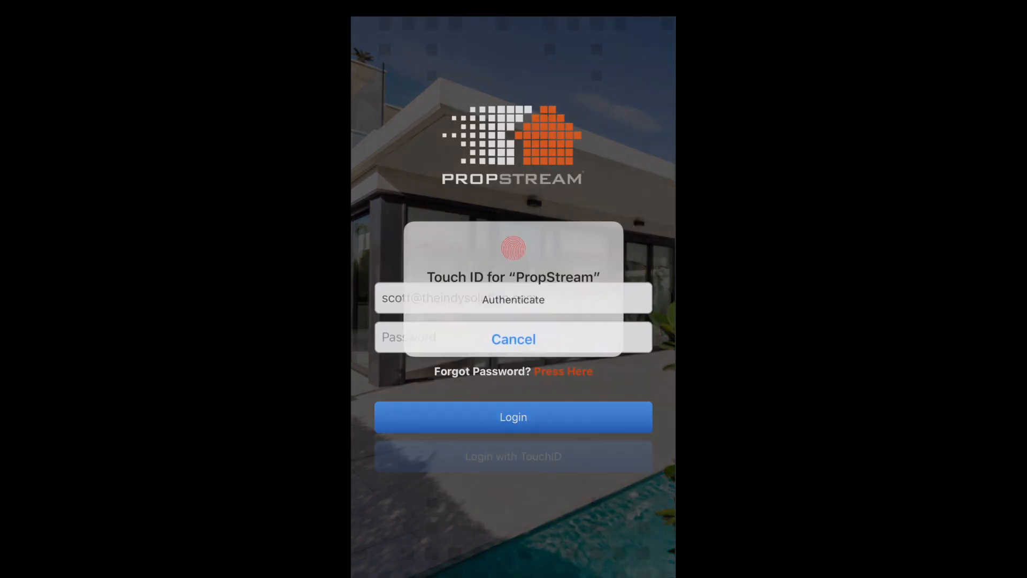
click(513, 339)
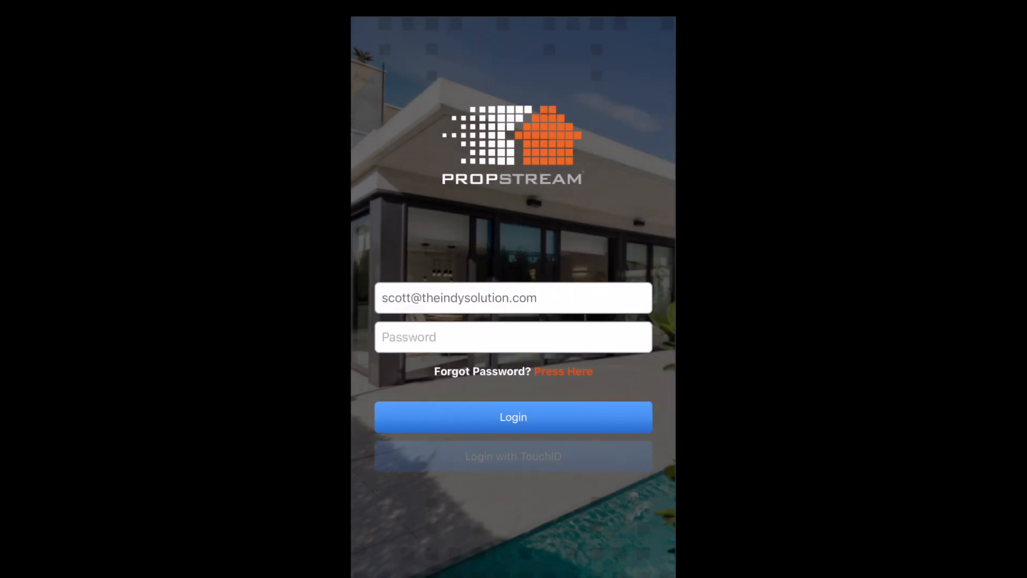
click(512, 416)
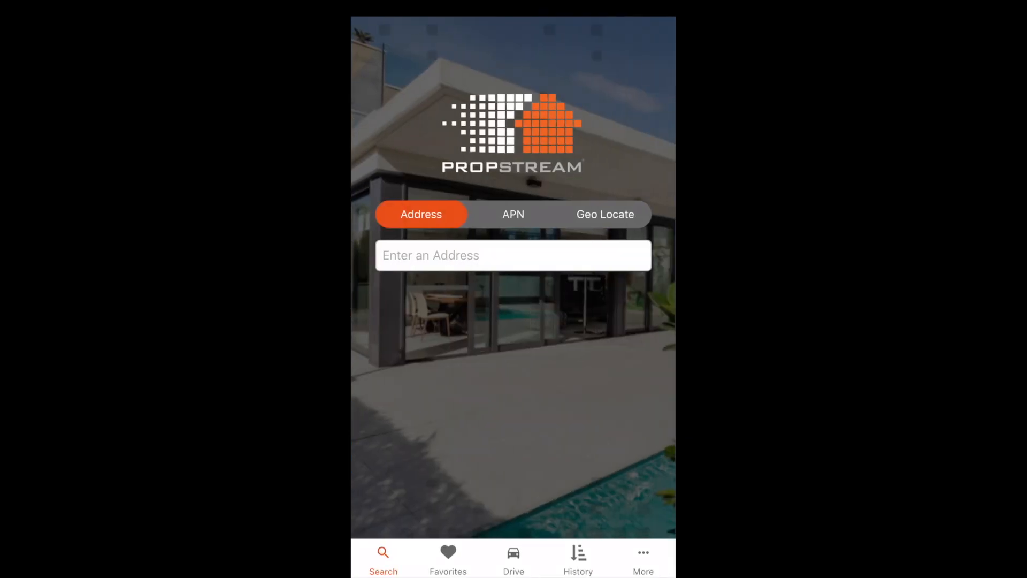
text(715 N Emerson Ave, Indianapolis, IN 46219)
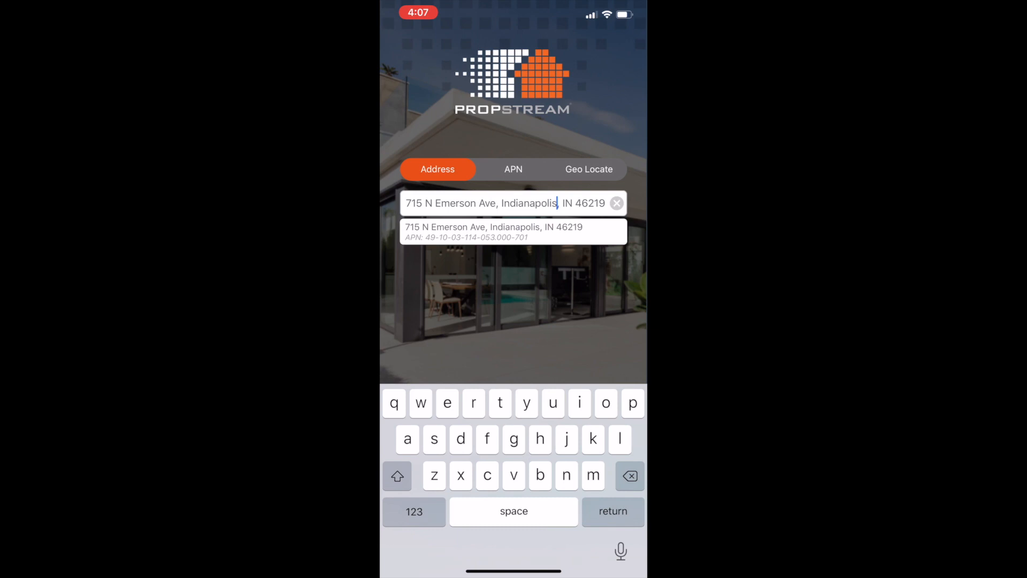
click(512, 231)
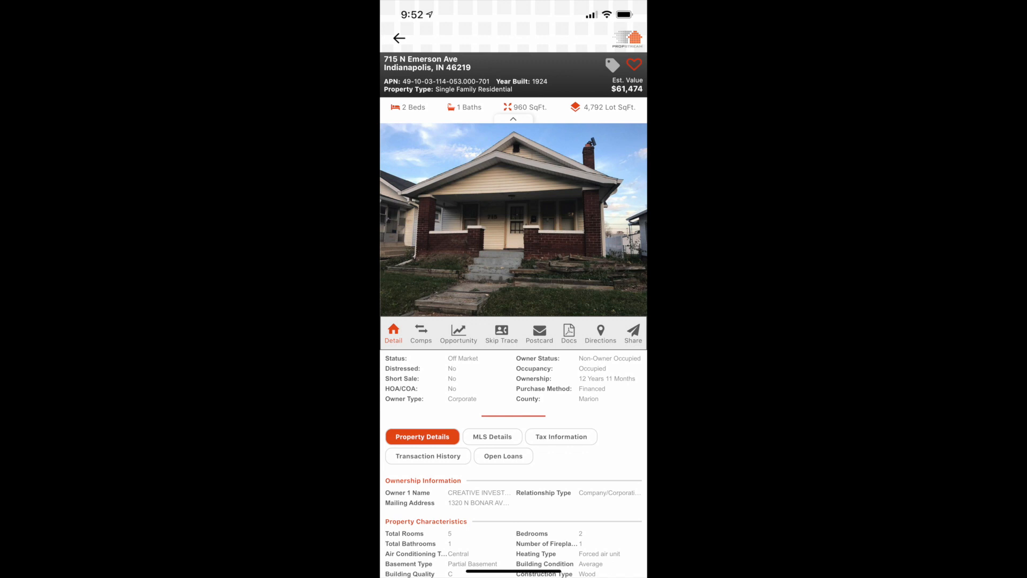
click(420, 334)
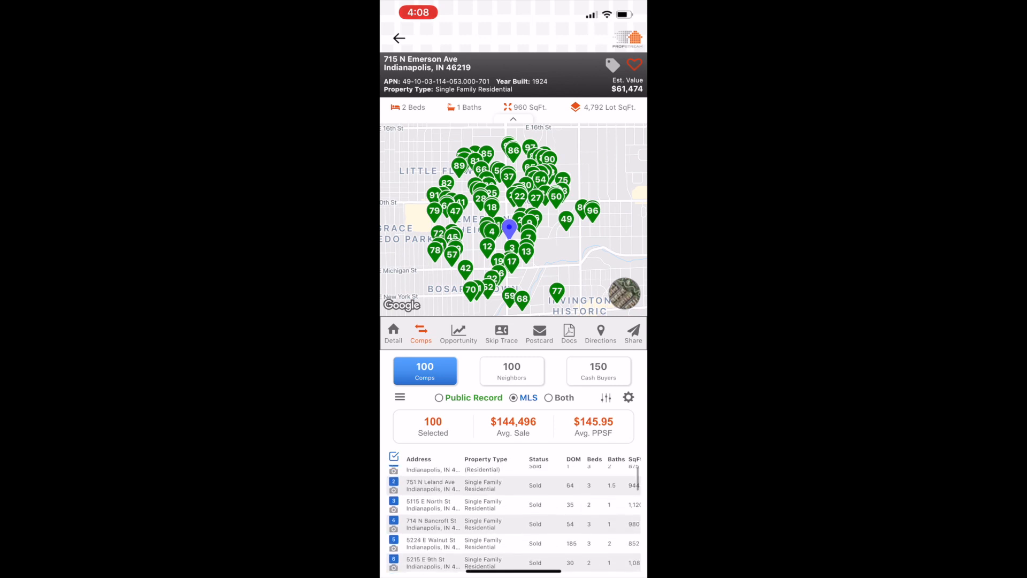
scroll(up, 3)
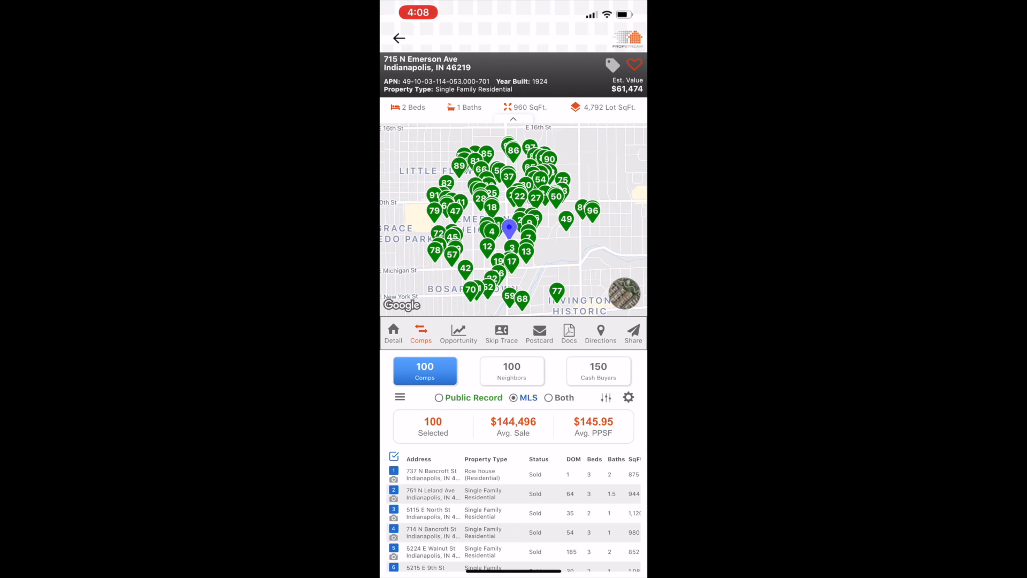
scroll(down, 3)
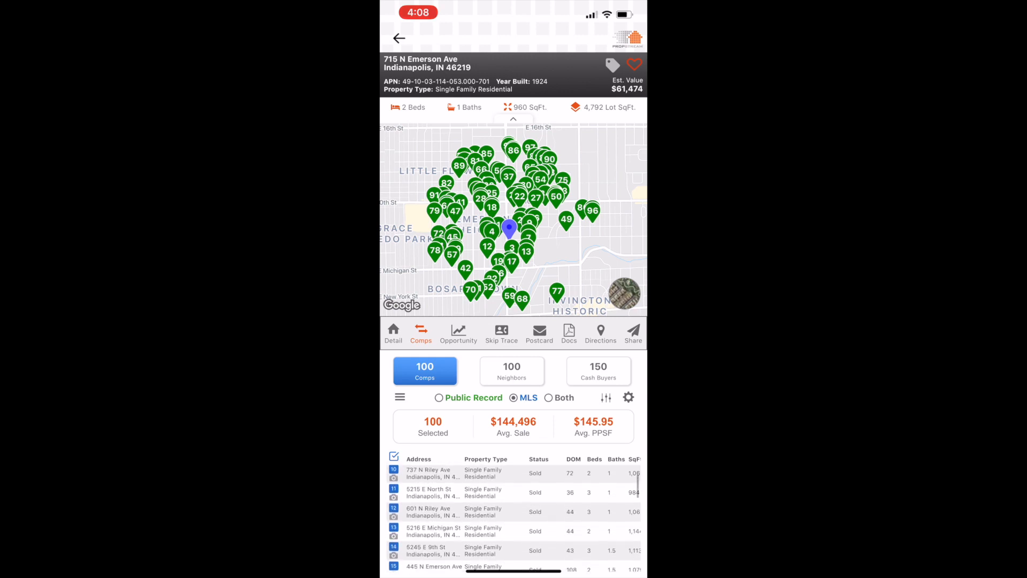
scroll(down, 3)
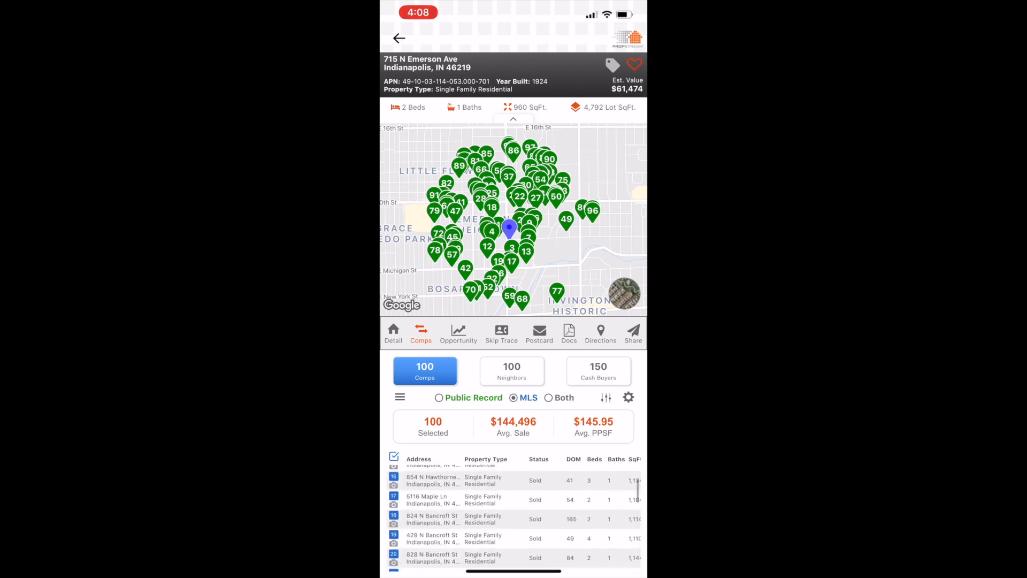
scroll(down, 3)
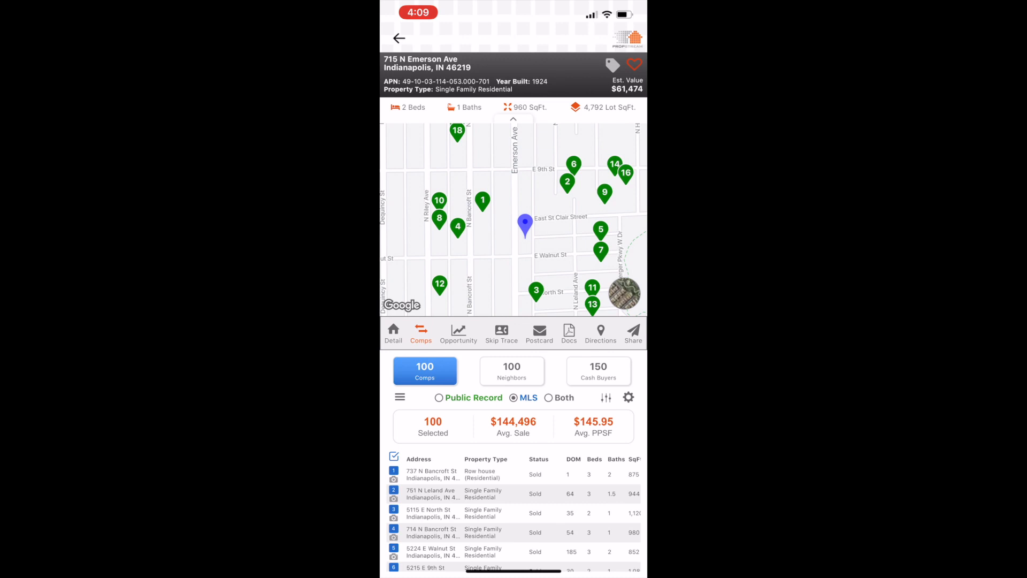
Step: In the comps column layout, hide Property Type, Lot SqFt, Year Built and another unneeded column
click(628, 397)
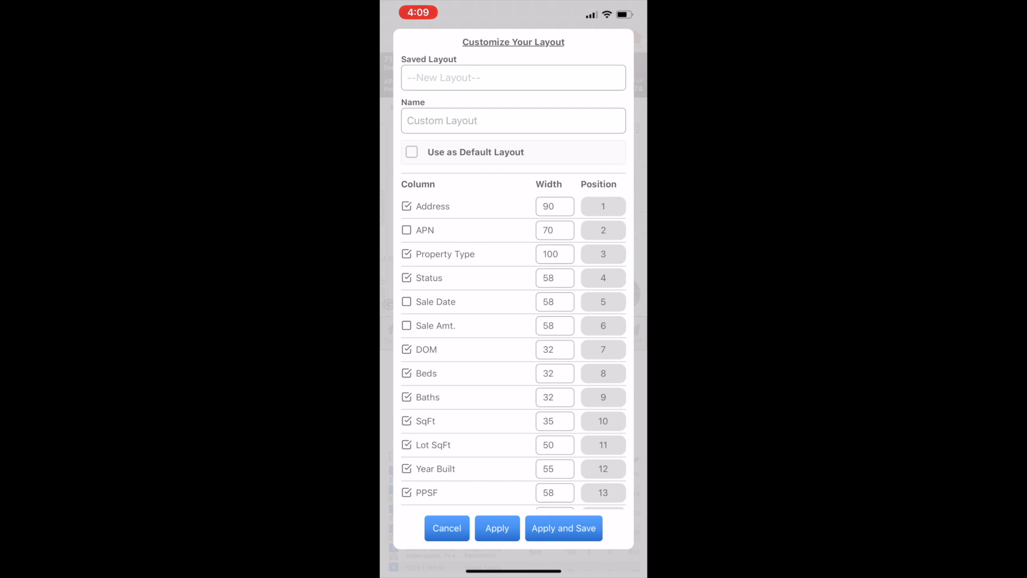
click(512, 77)
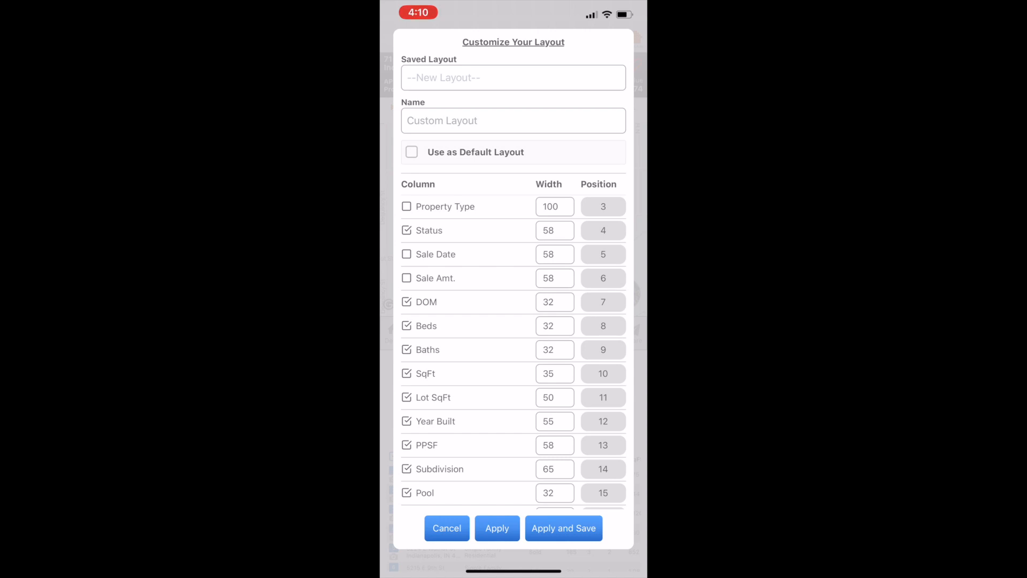
scroll(down, 3)
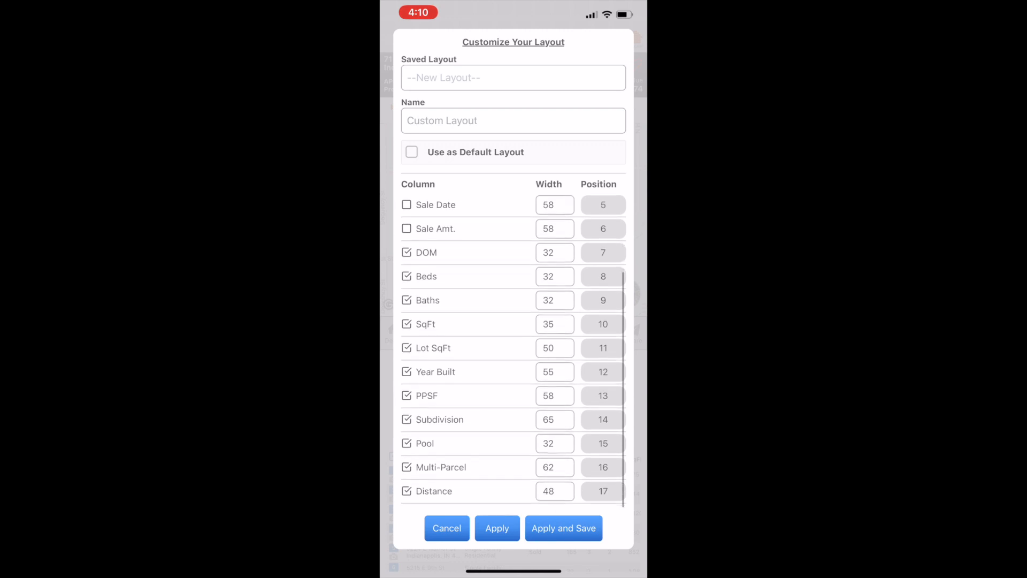
click(406, 353)
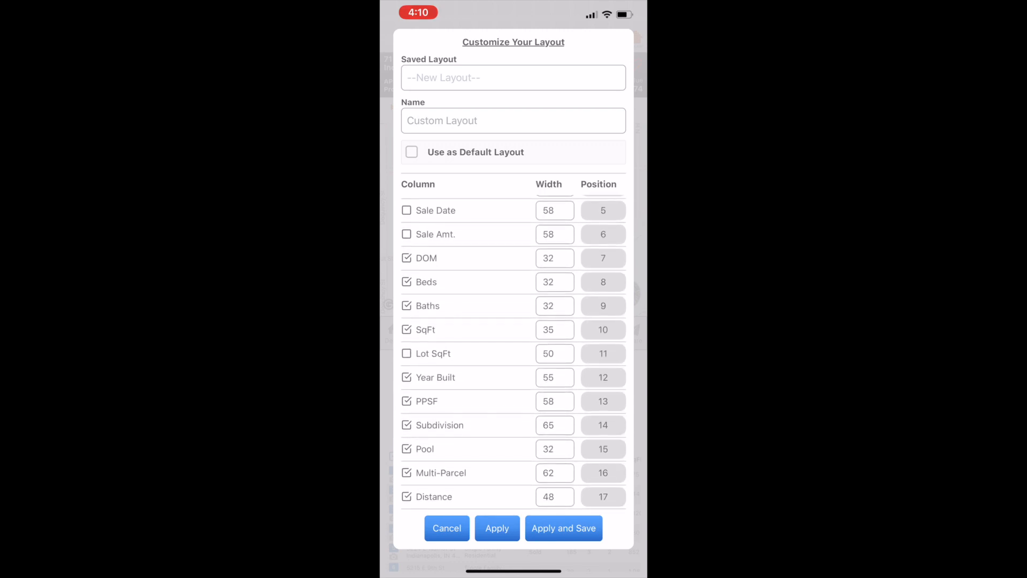
click(407, 378)
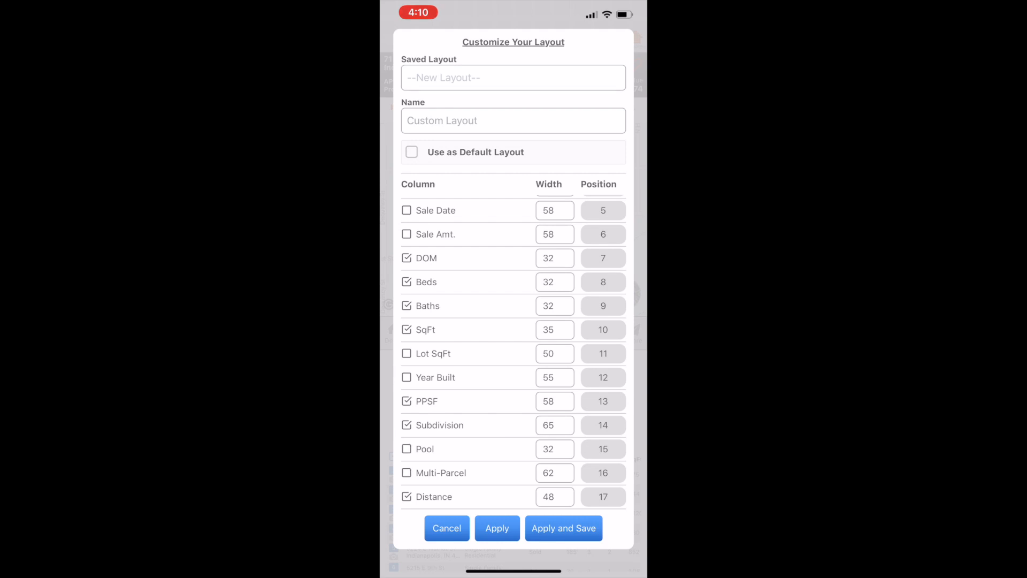
click(406, 424)
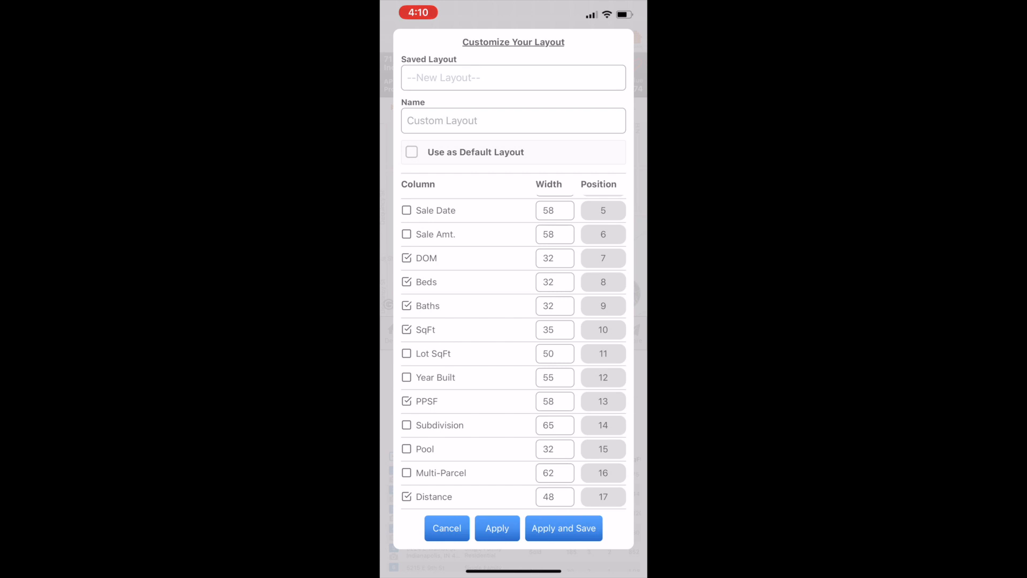
Step: Add the sale amount column to the comps layout
scroll(up, 3)
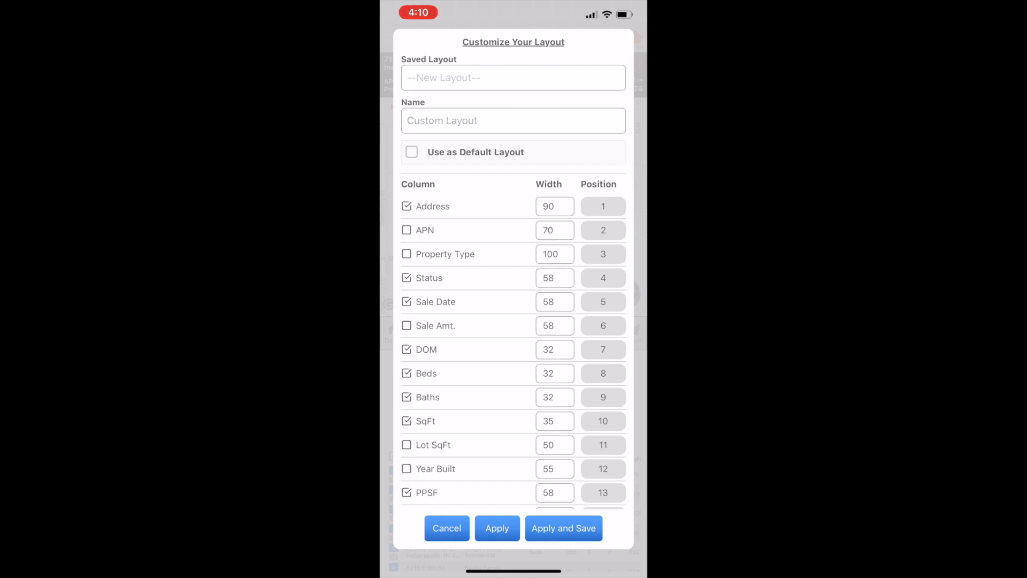
click(496, 527)
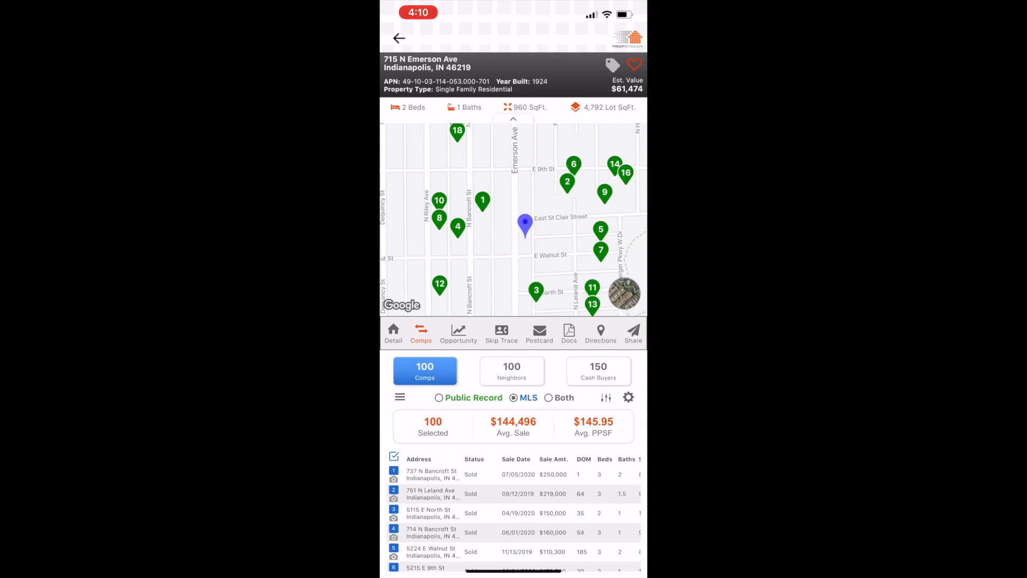
scroll(down, 3)
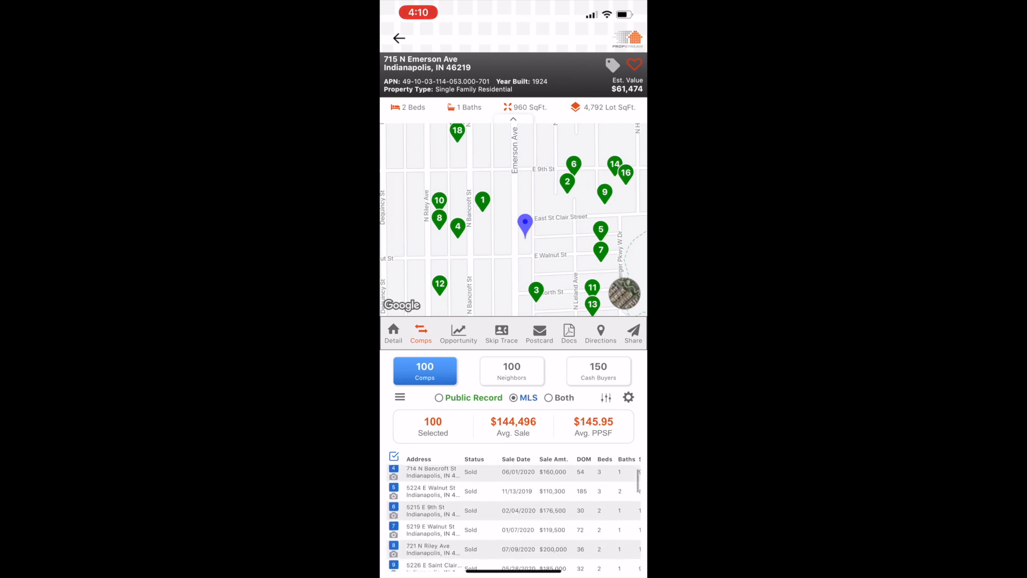
scroll(down, 3)
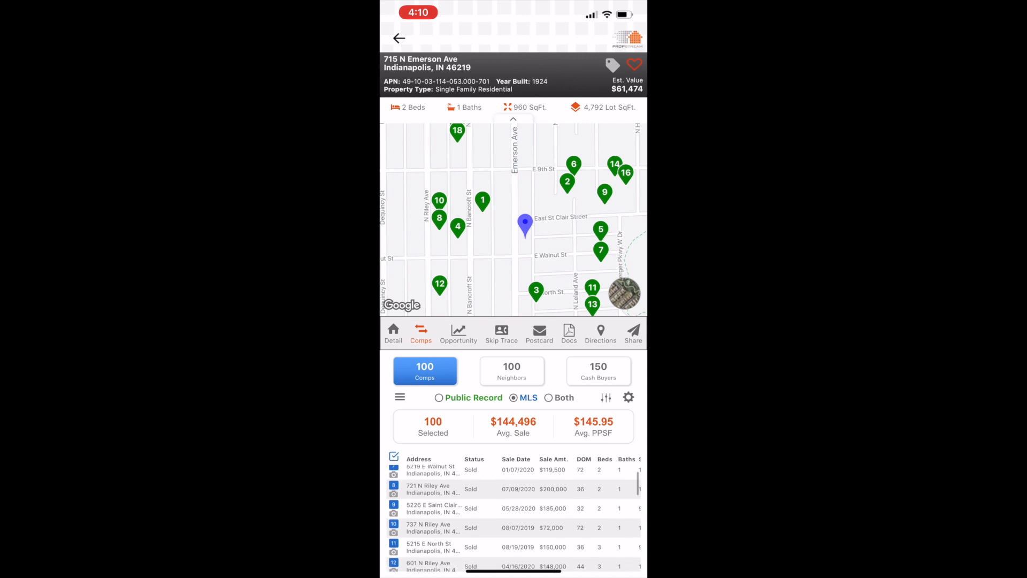
scroll(down, 3)
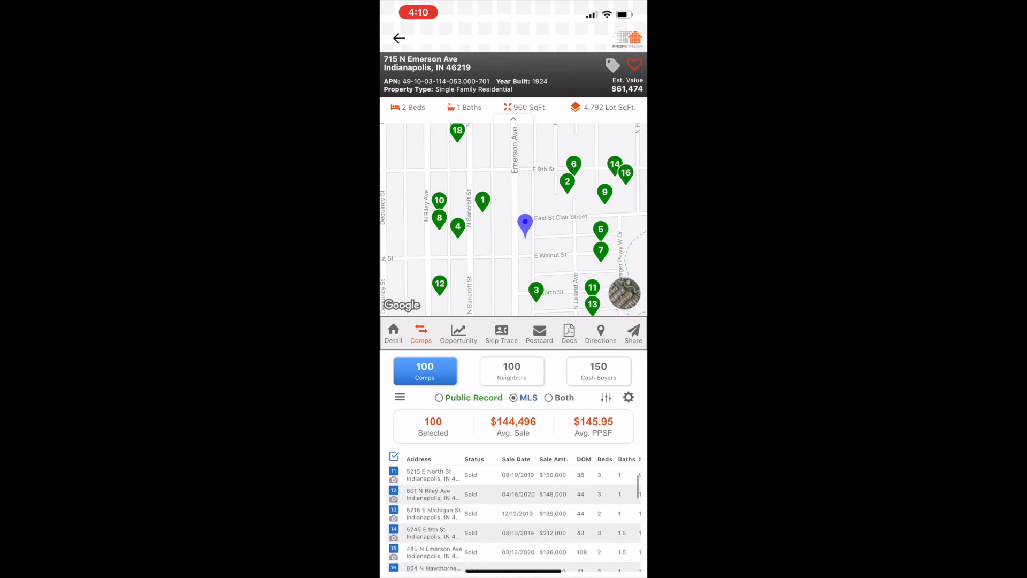
scroll(down, 3)
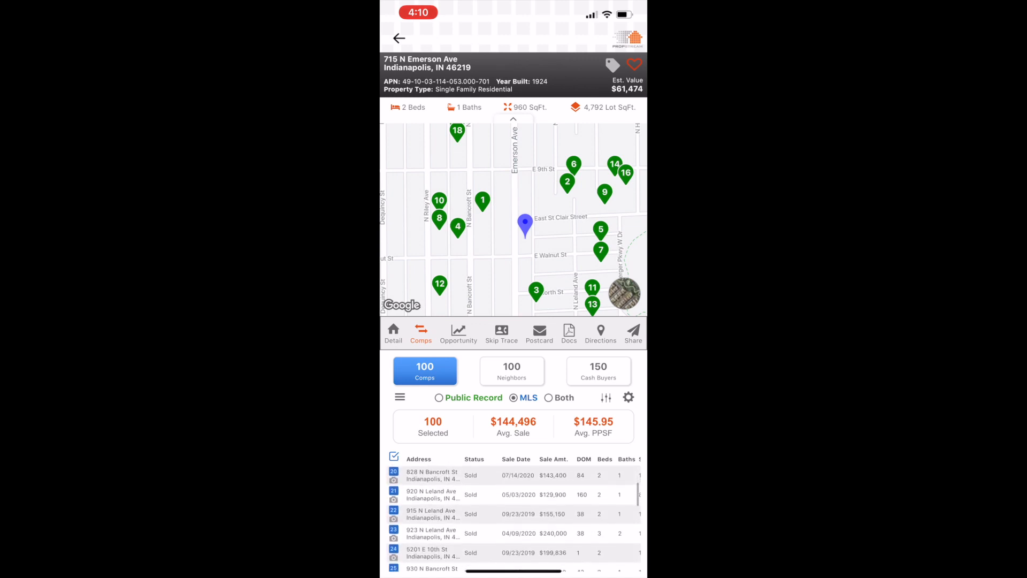
scroll(down, 3)
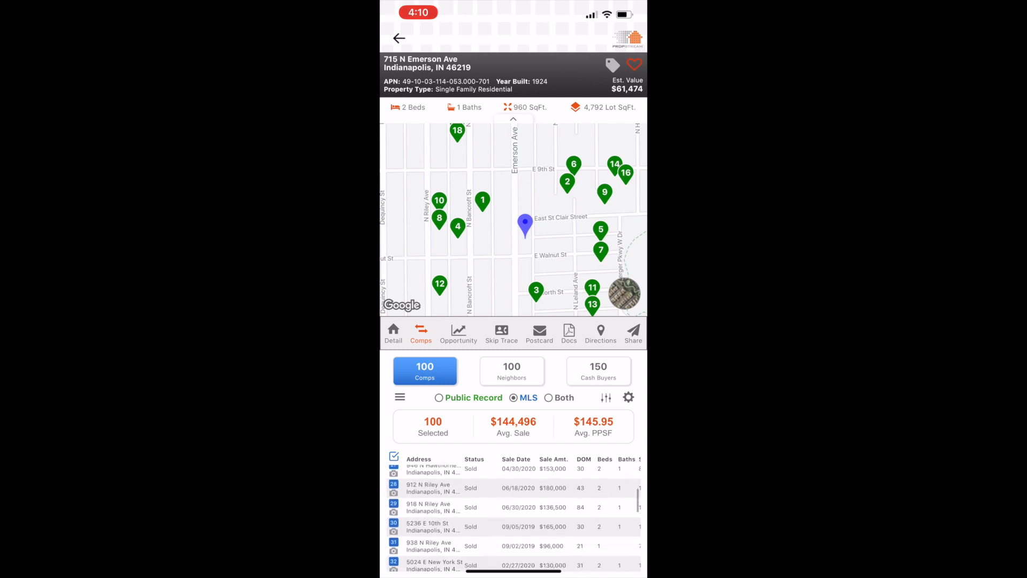
scroll(down, 3)
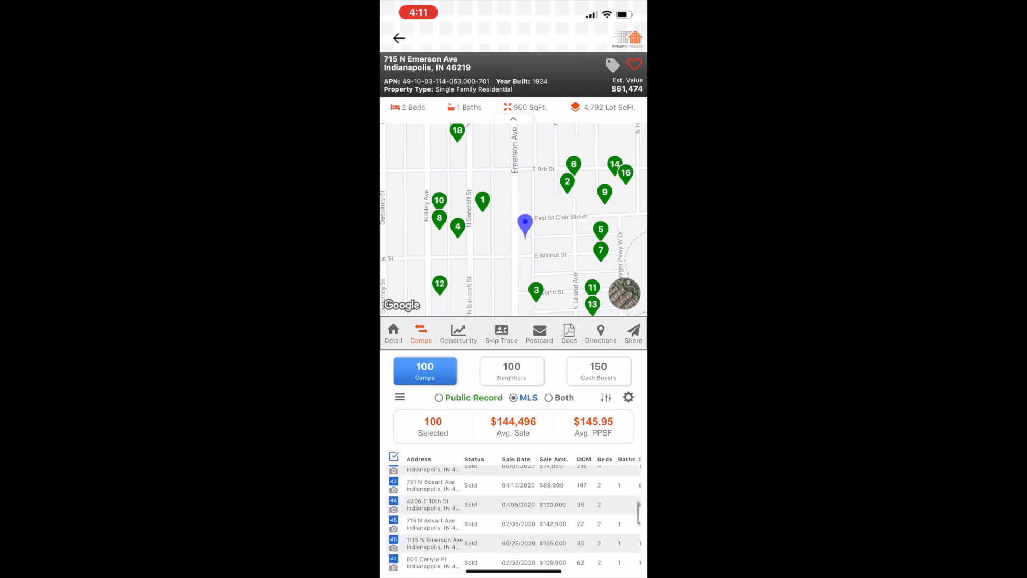
scroll(down, 3)
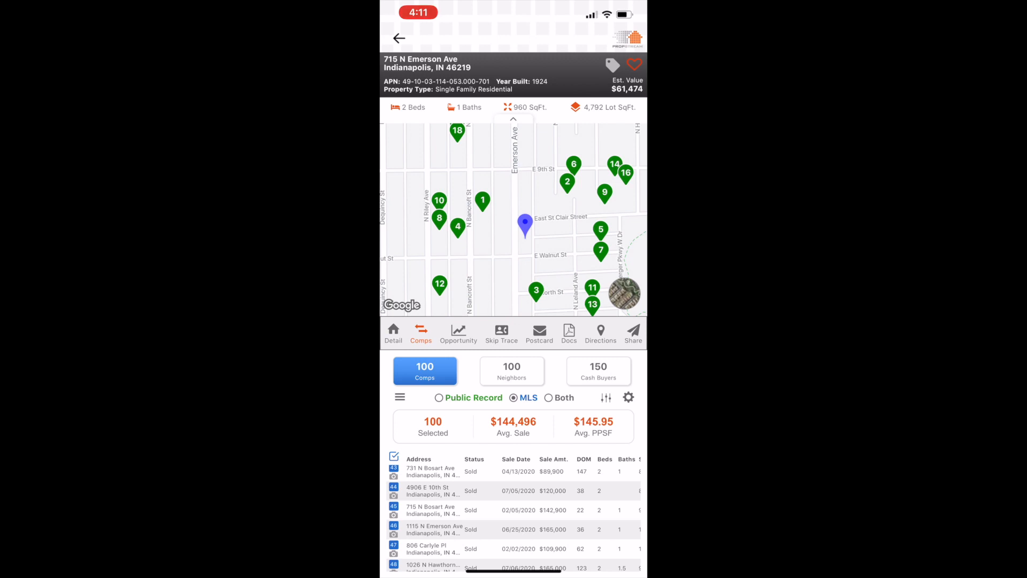
scroll(down, 3)
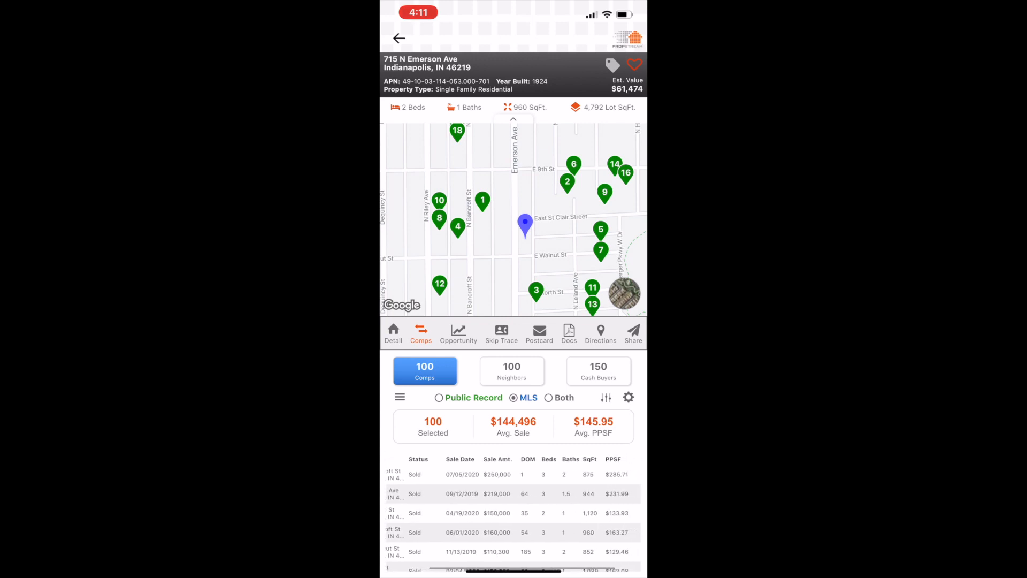
scroll(right, 3)
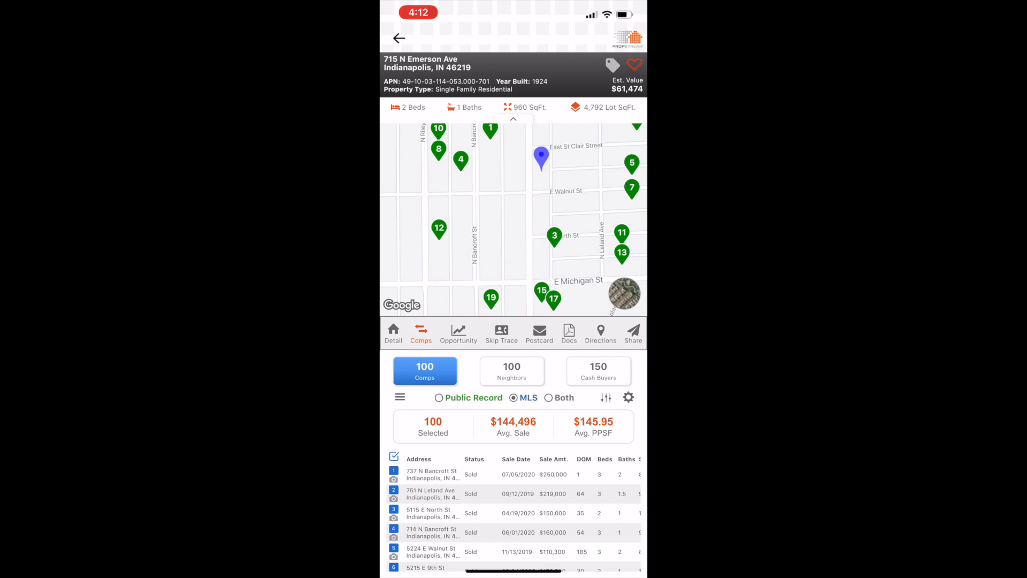
click(553, 235)
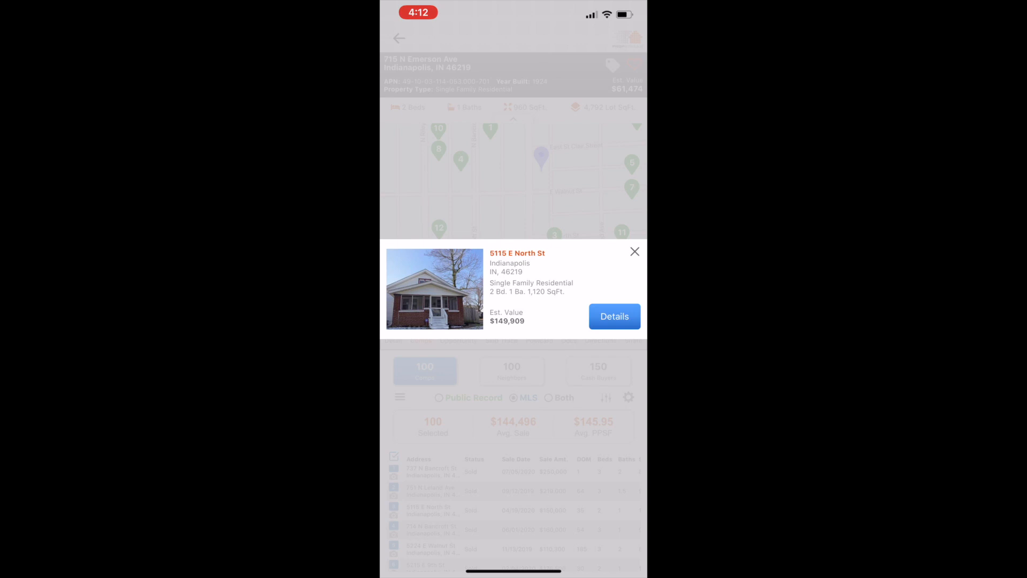
click(614, 317)
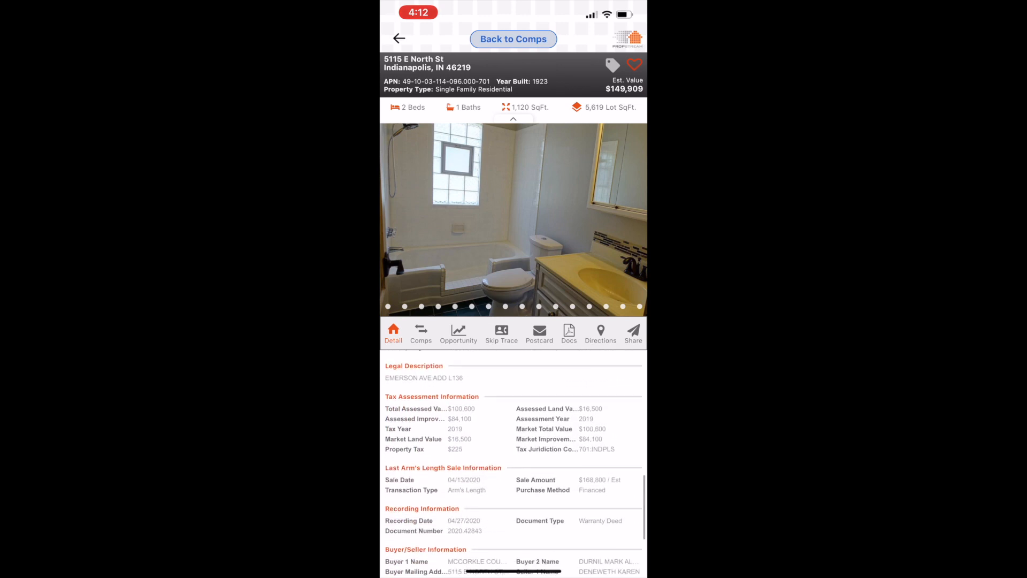
scroll(up, 3)
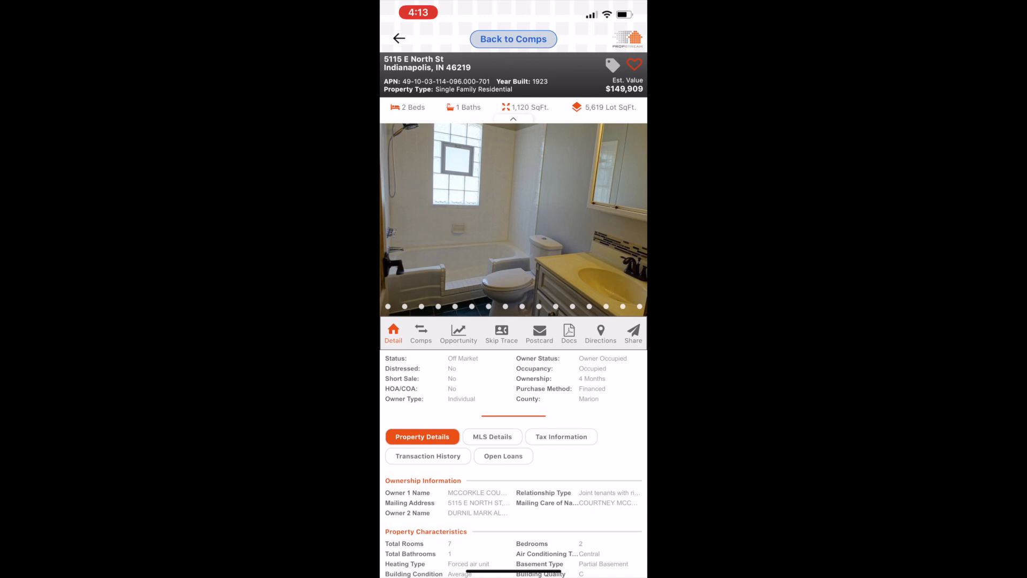
click(421, 334)
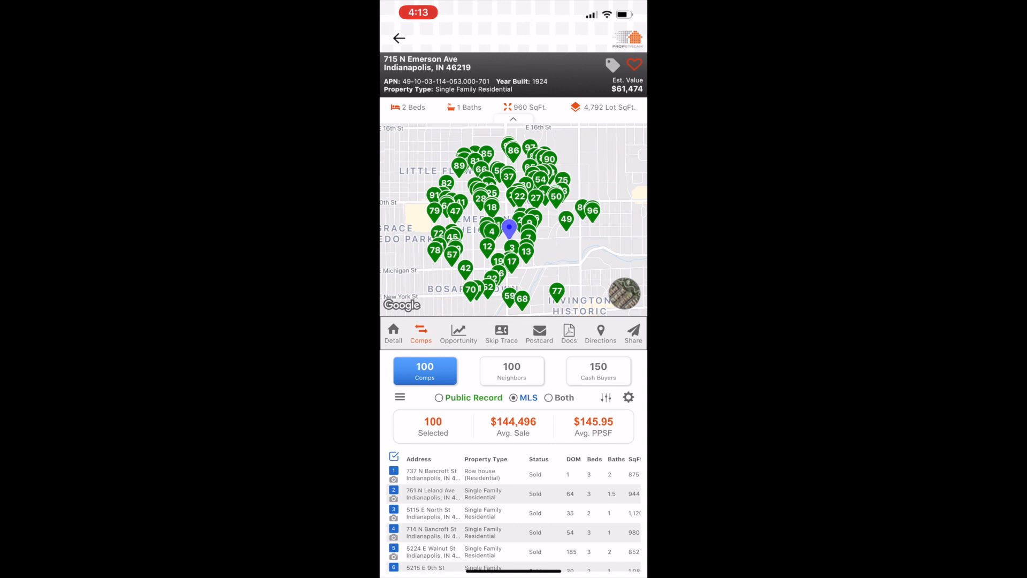
Step: Leave the comps and return to the address search screen
click(399, 39)
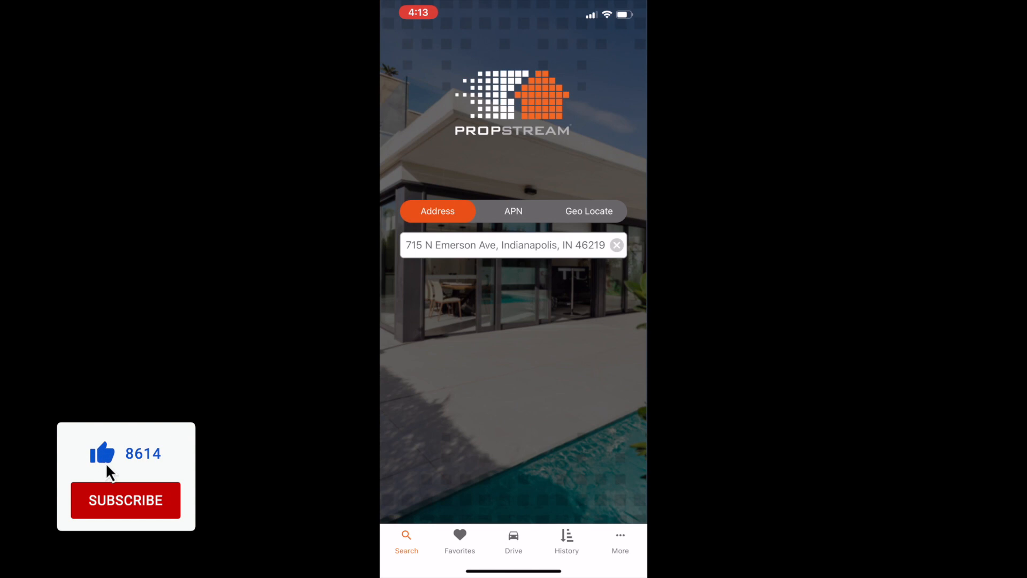
click(125, 499)
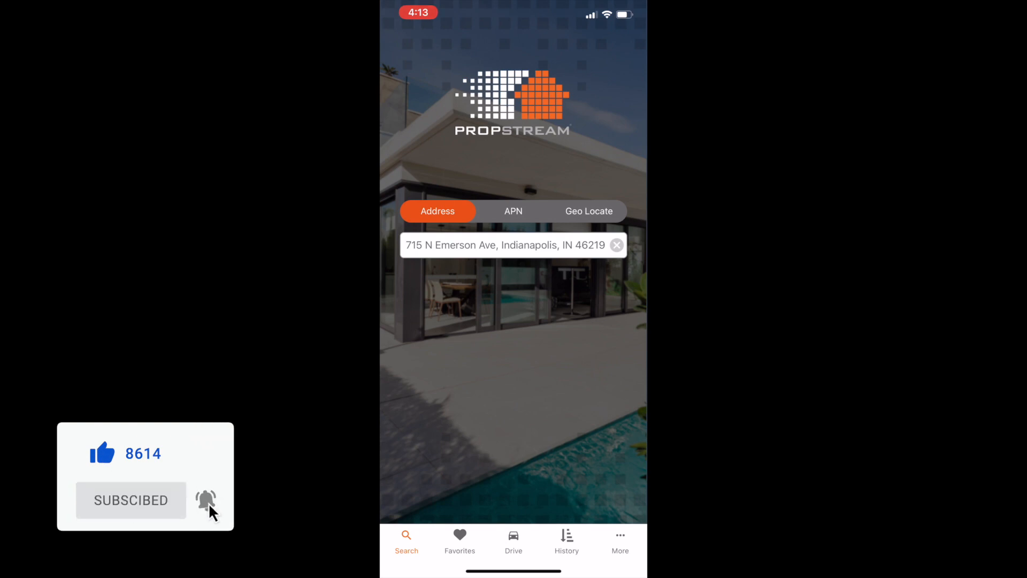